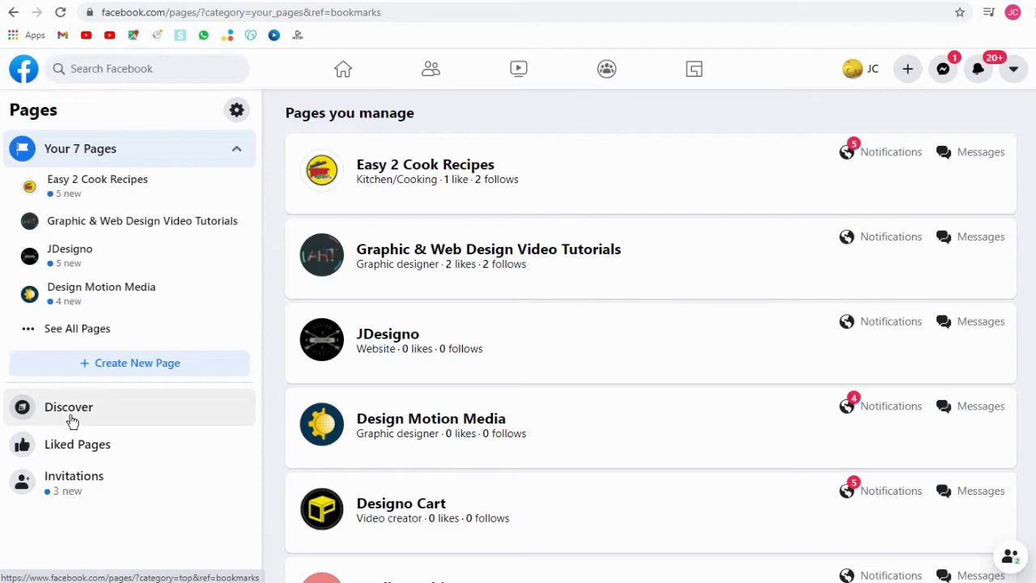
mouse_move(71, 427)
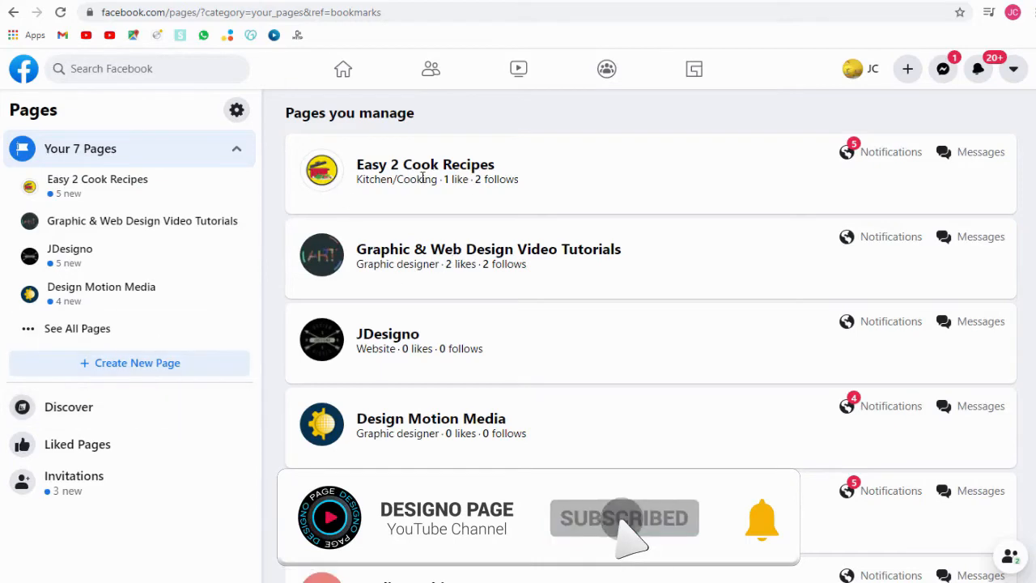
Open the Easy 2 Cook Recipes page from the Pages you manage list
left_click(425, 165)
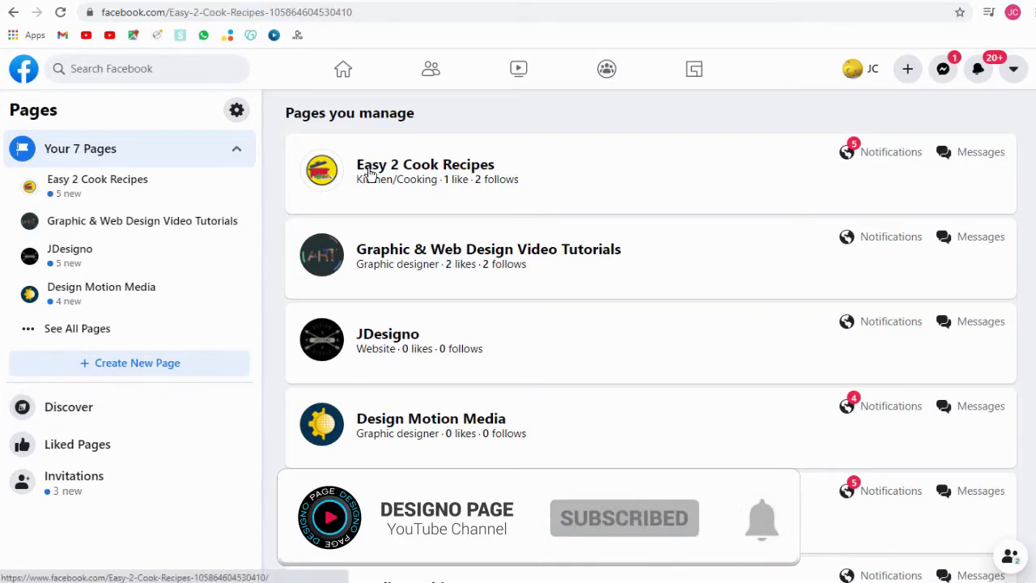
left_click(425, 165)
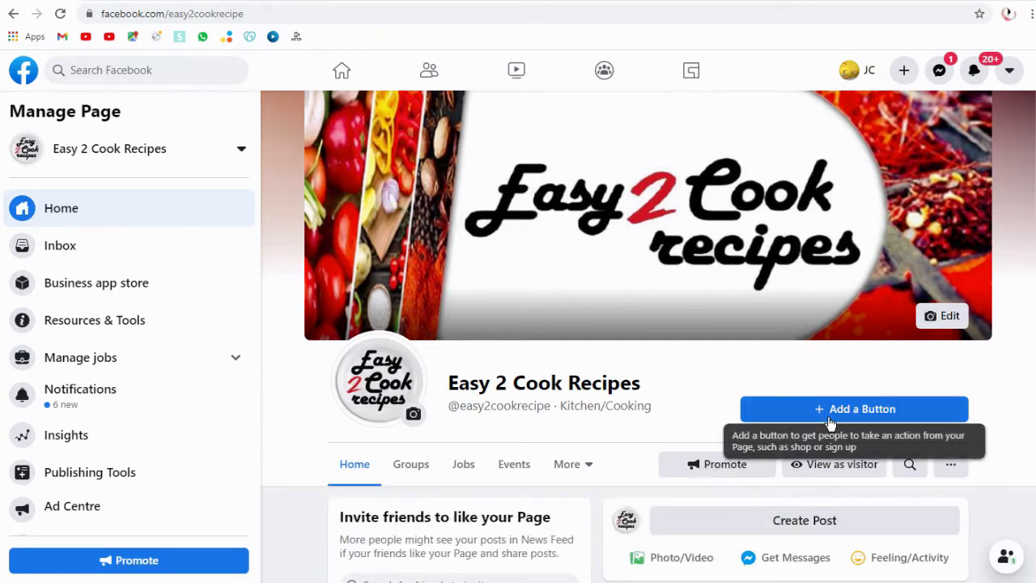
mouse_move(850, 418)
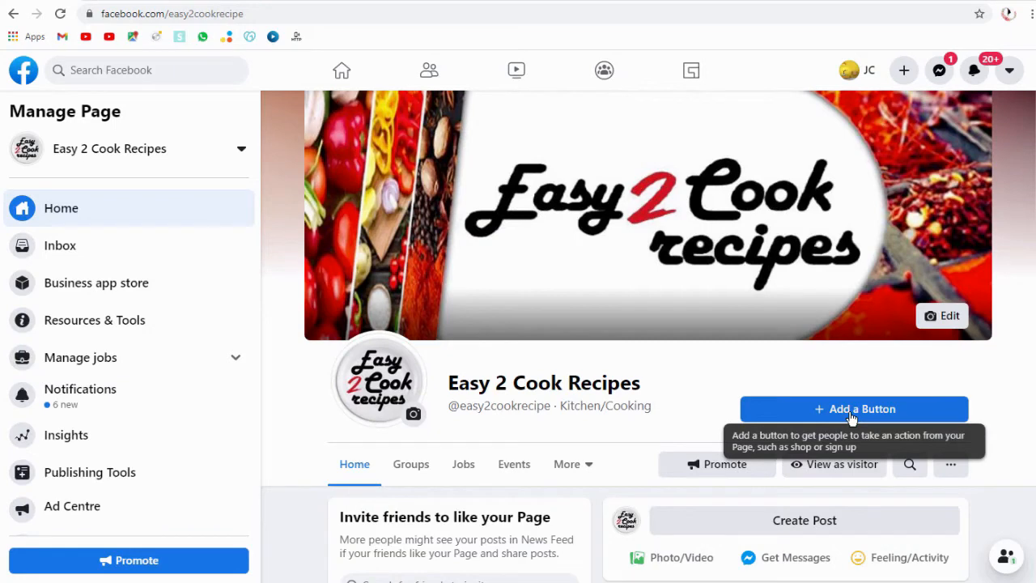
Begin adding an action button via + Add a Button and browse the button options
left_click(853, 409)
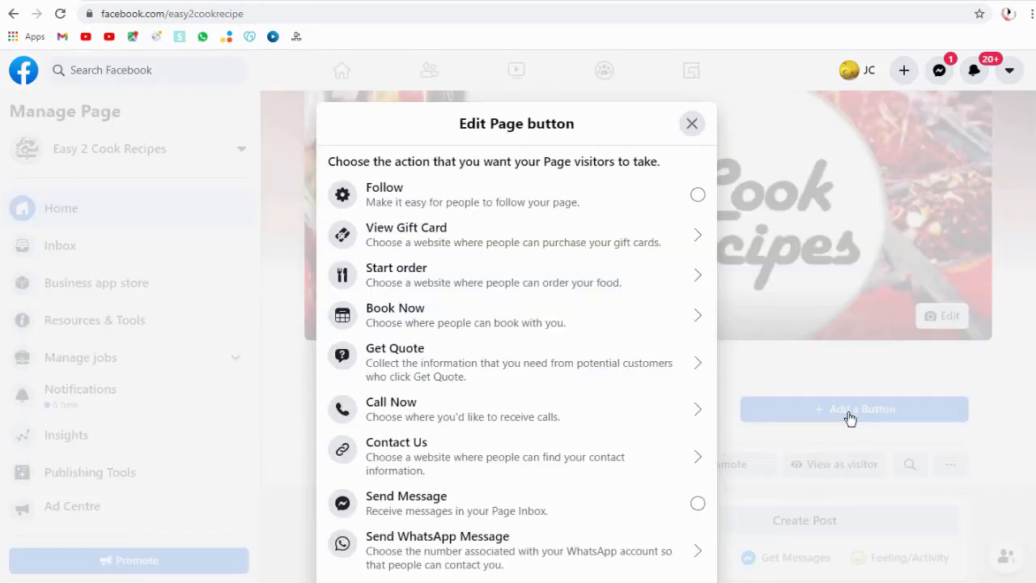
mouse_move(441, 265)
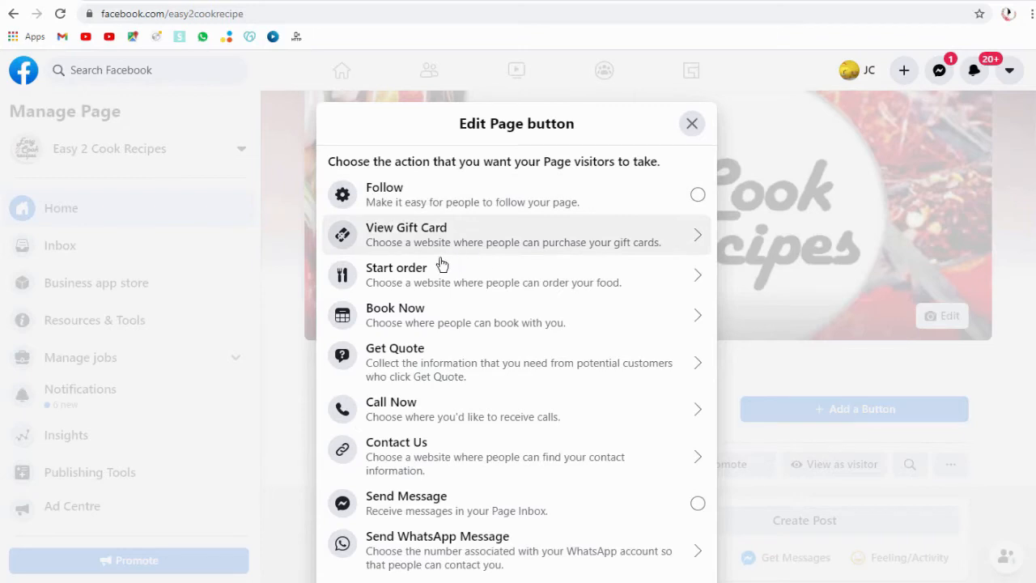
scroll("down", 3)
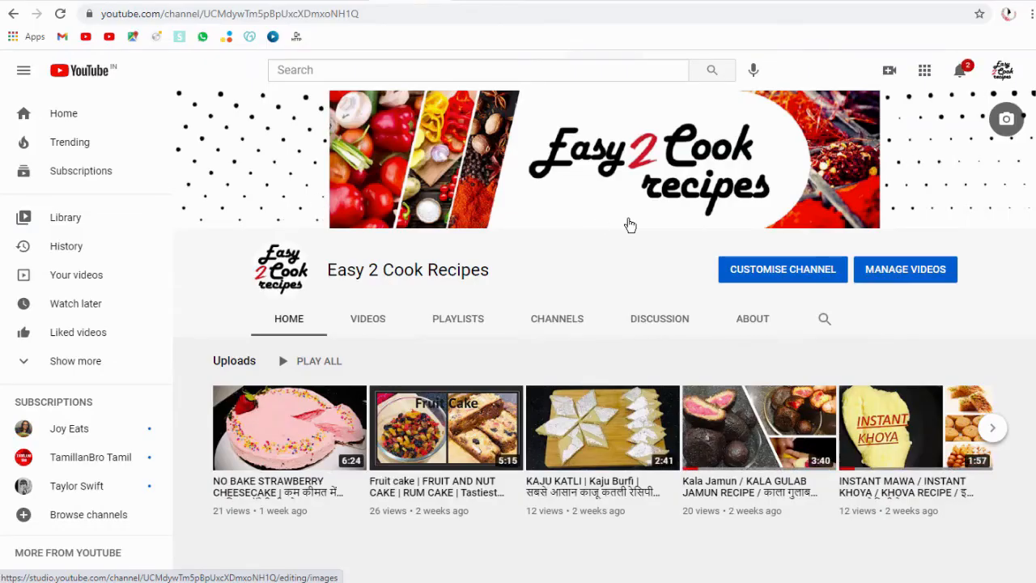
Save a Watch Video button with the YouTube channel URL and bring up its Edit menu
left_click(227, 14)
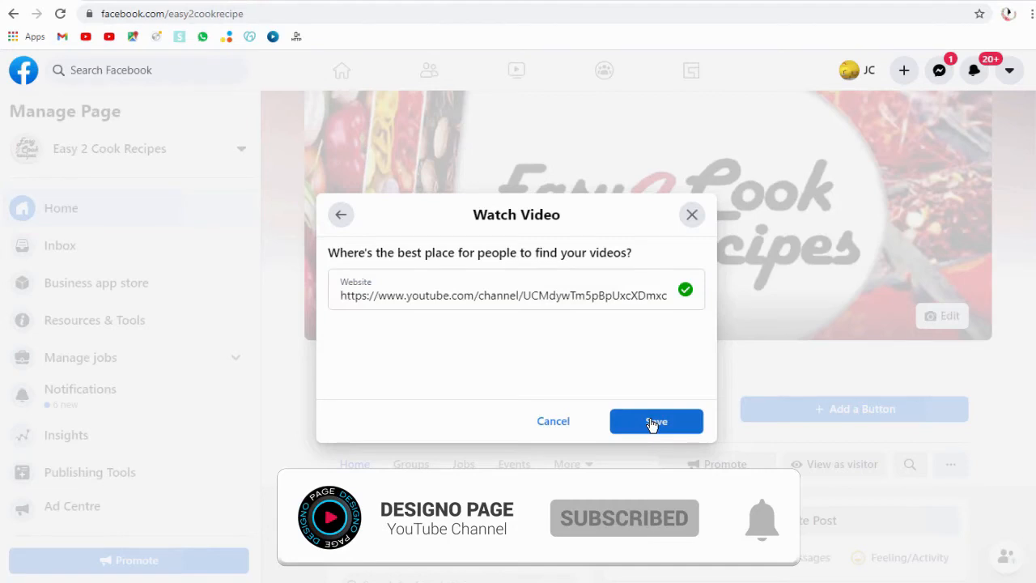
left_click(656, 421)
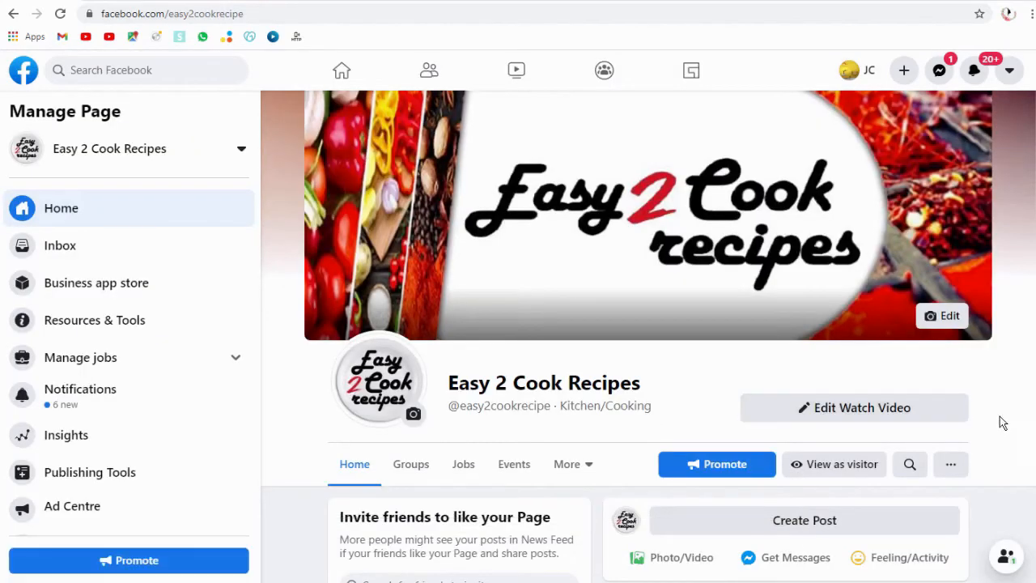
left_click(853, 407)
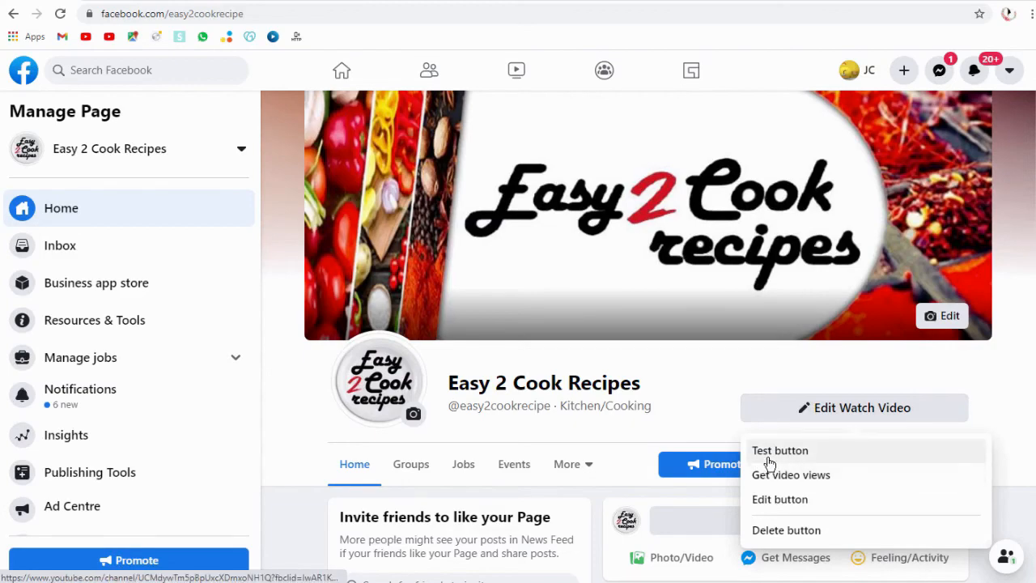
Test the Watch Video button and confirm it opens the channel's Videos list on YouTube
left_click(791, 475)
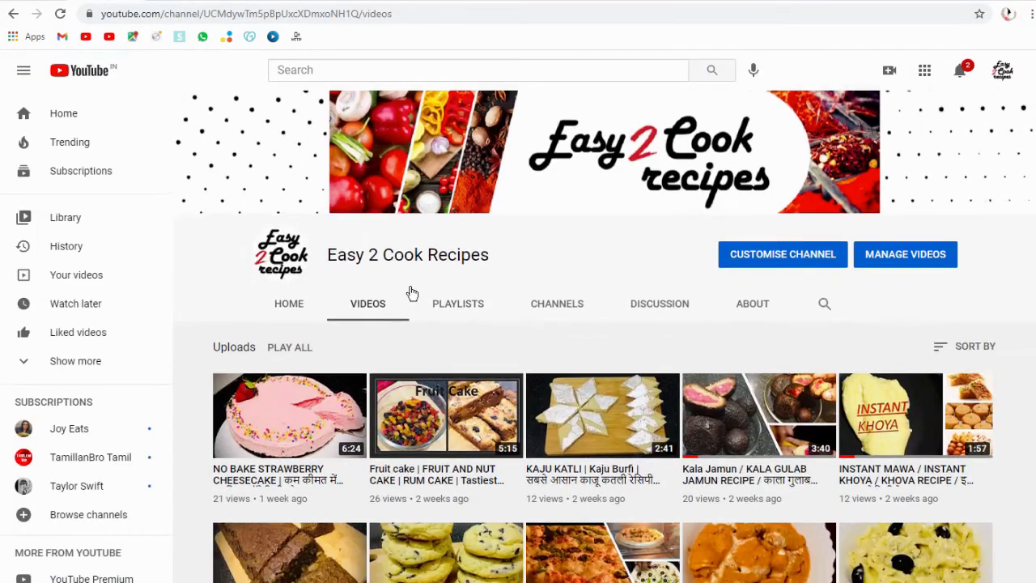
scroll("down", 3)
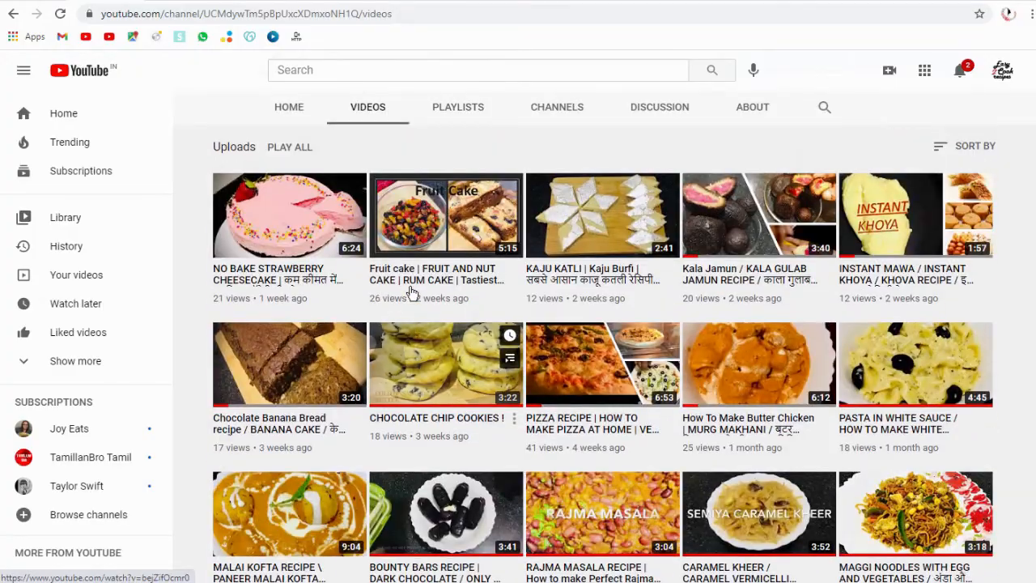